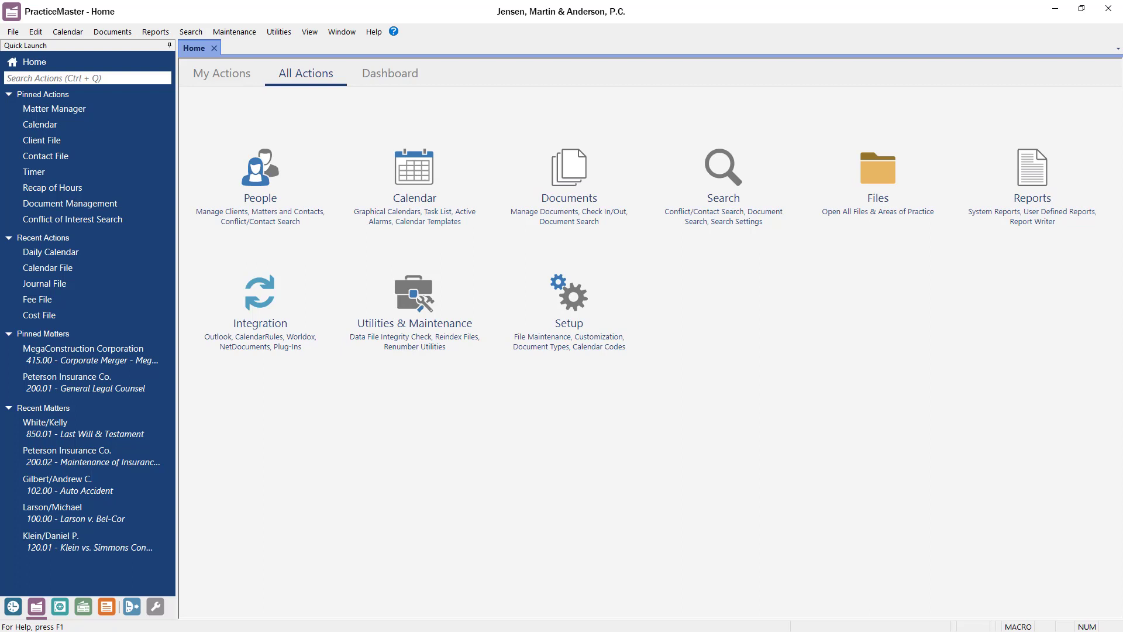
pyautogui.moveTo(132, 304)
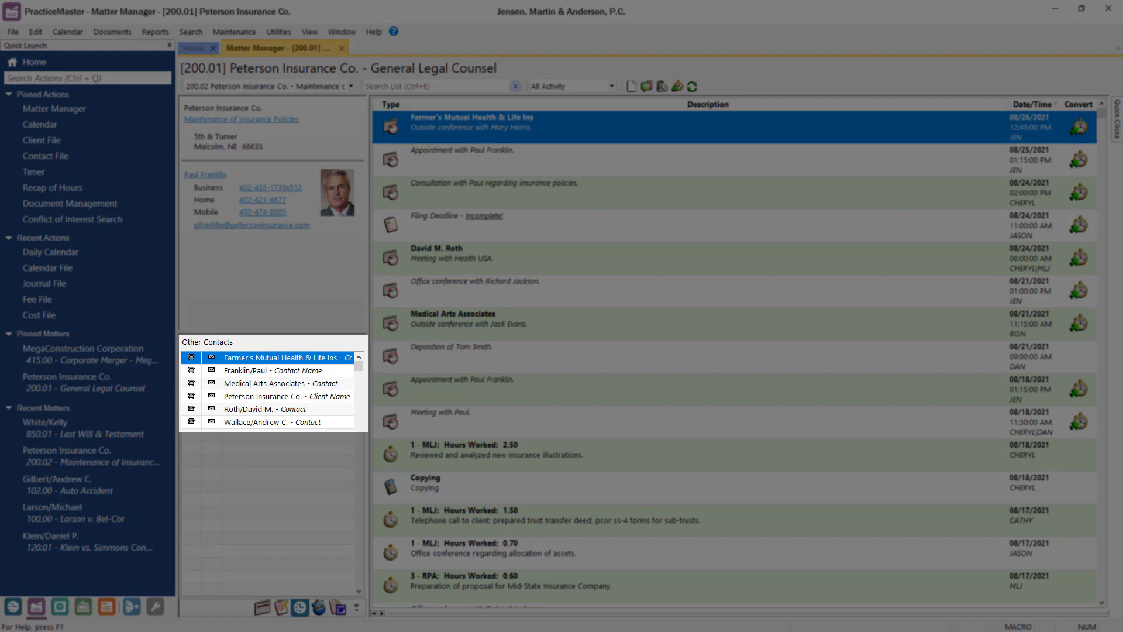
# Show the activity type choices (billing summary, calendar, fees, journal) for matter 200.01
pyautogui.click(608, 85)
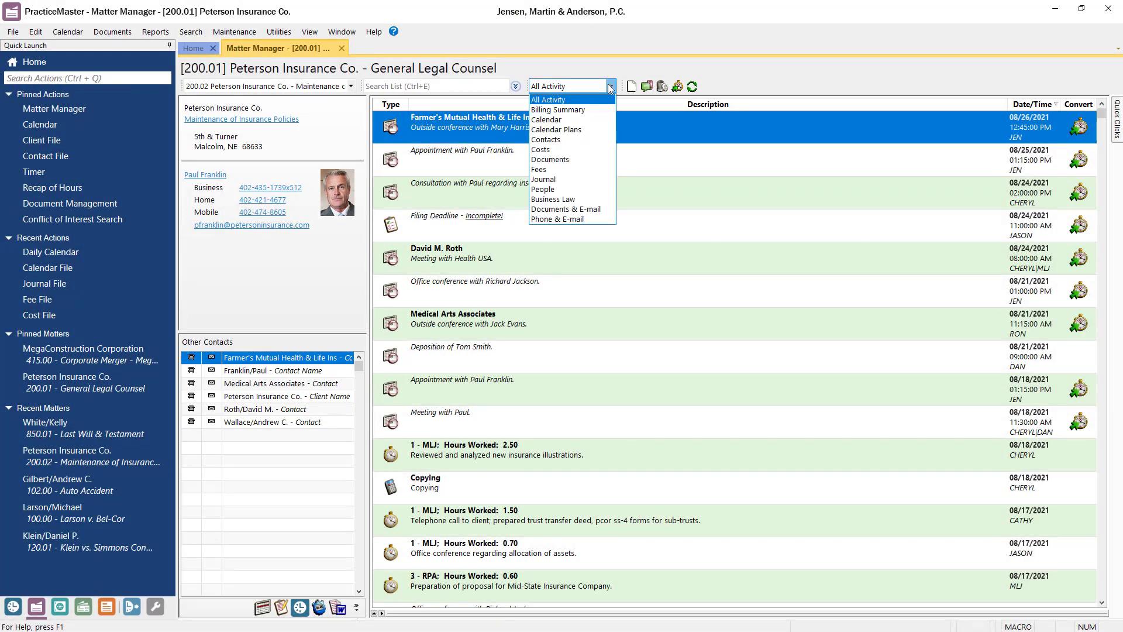
pyautogui.moveTo(550, 159)
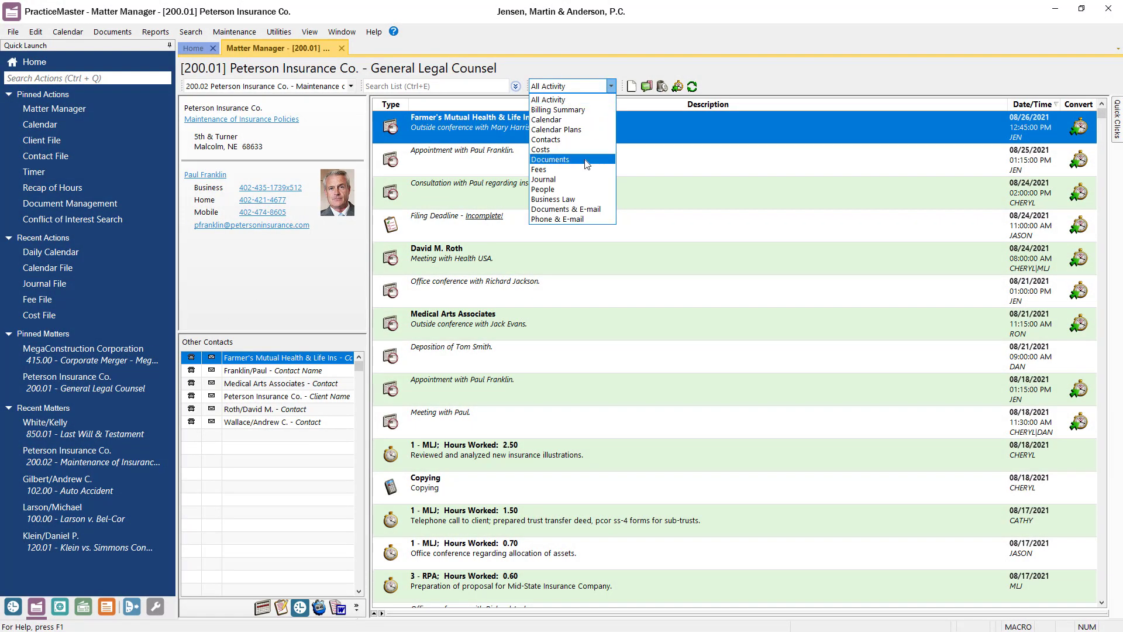
pyautogui.moveTo(591, 143)
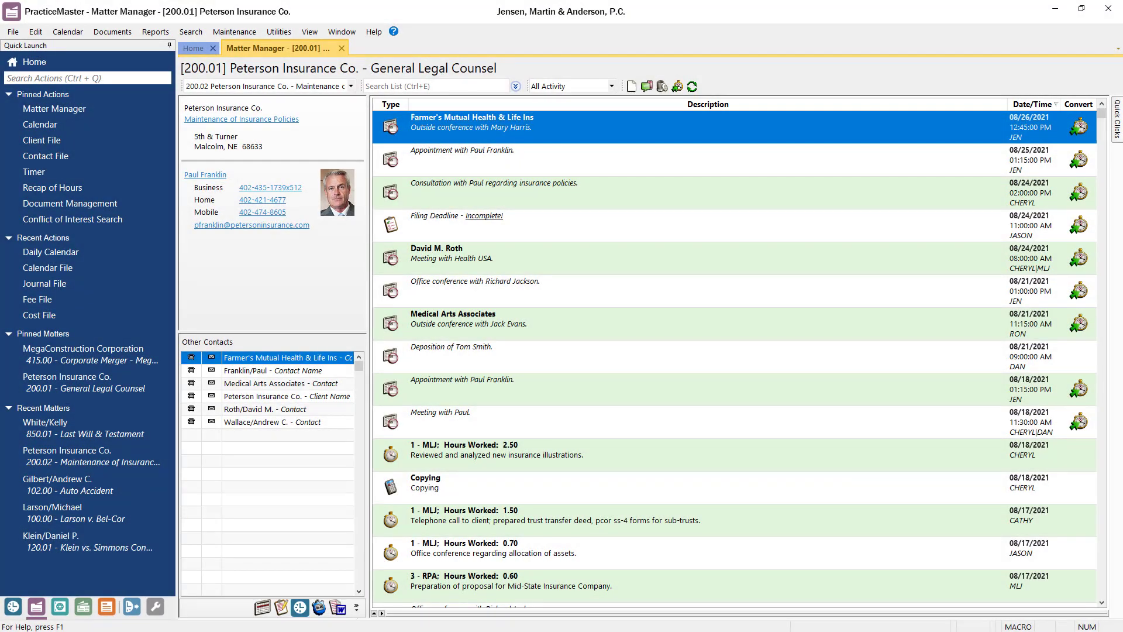
pyautogui.moveTo(482, 107)
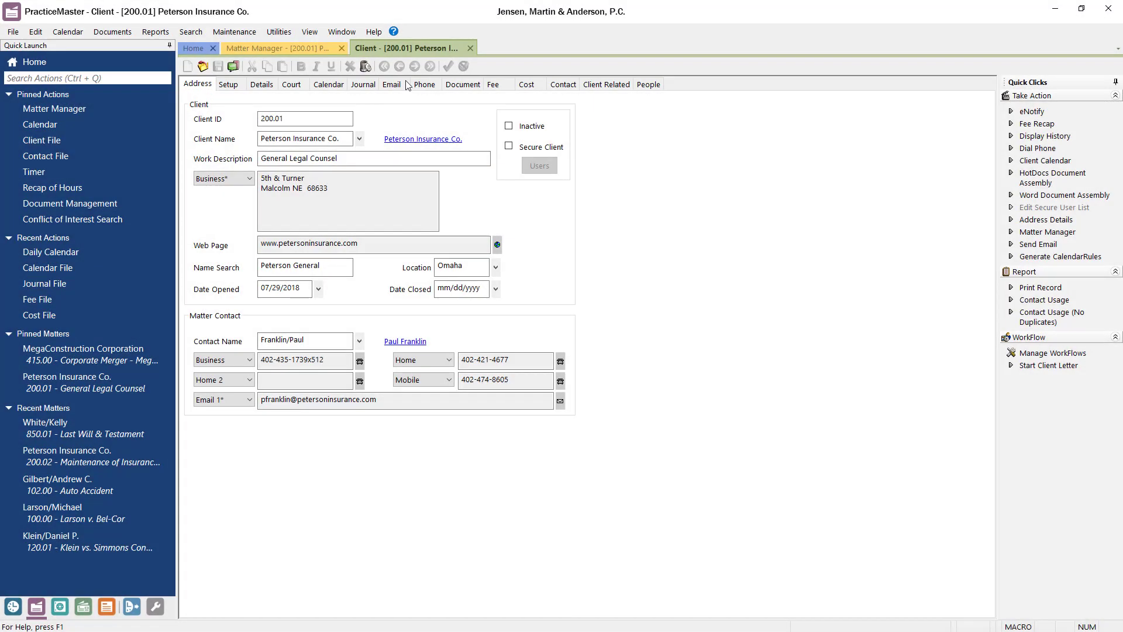
# Close the Peterson Insurance Co. client record, returning to matter 200.01's activity list
pyautogui.click(280, 48)
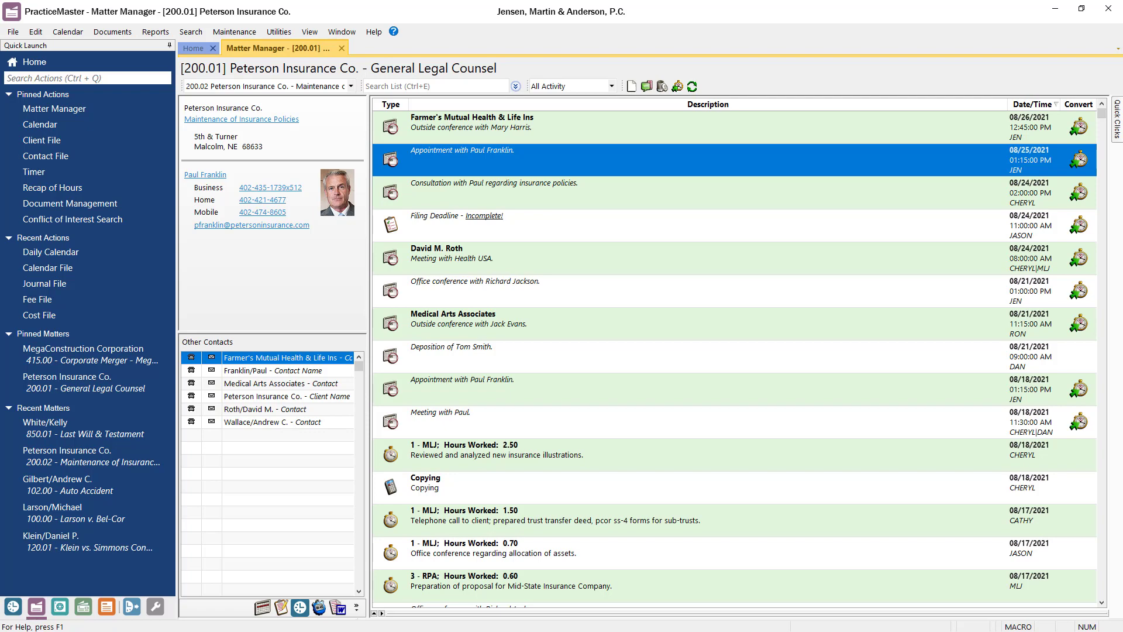
pyautogui.moveTo(471, 54)
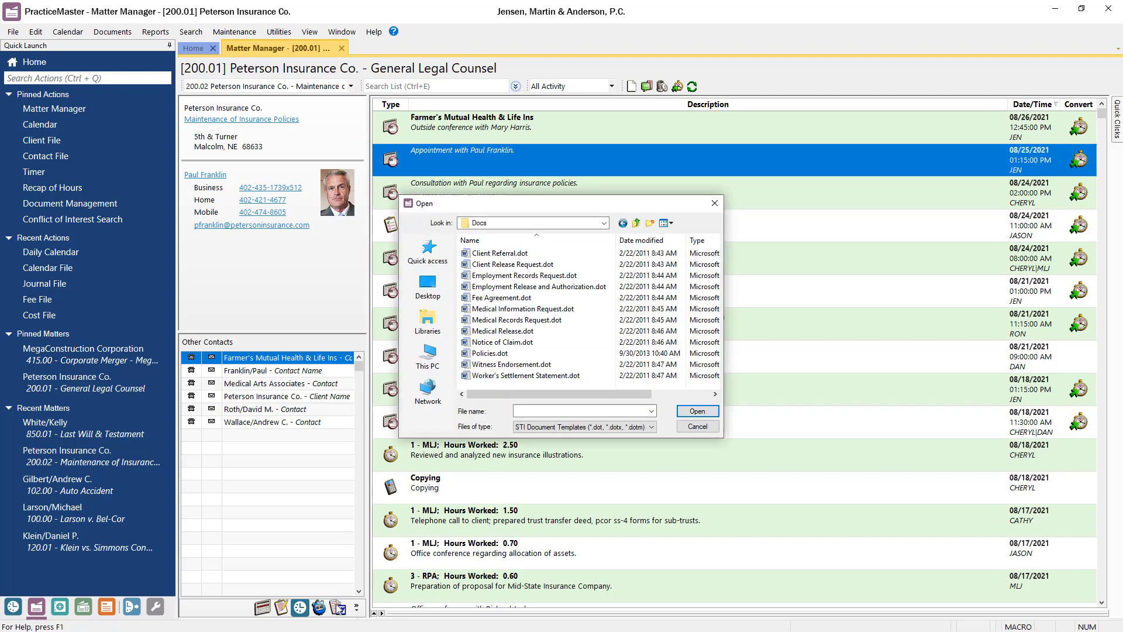
# Assemble a Fee Agreement for Peterson Insurance Co. from the Fee Agreement.dot template in Word
pyautogui.click(503, 297)
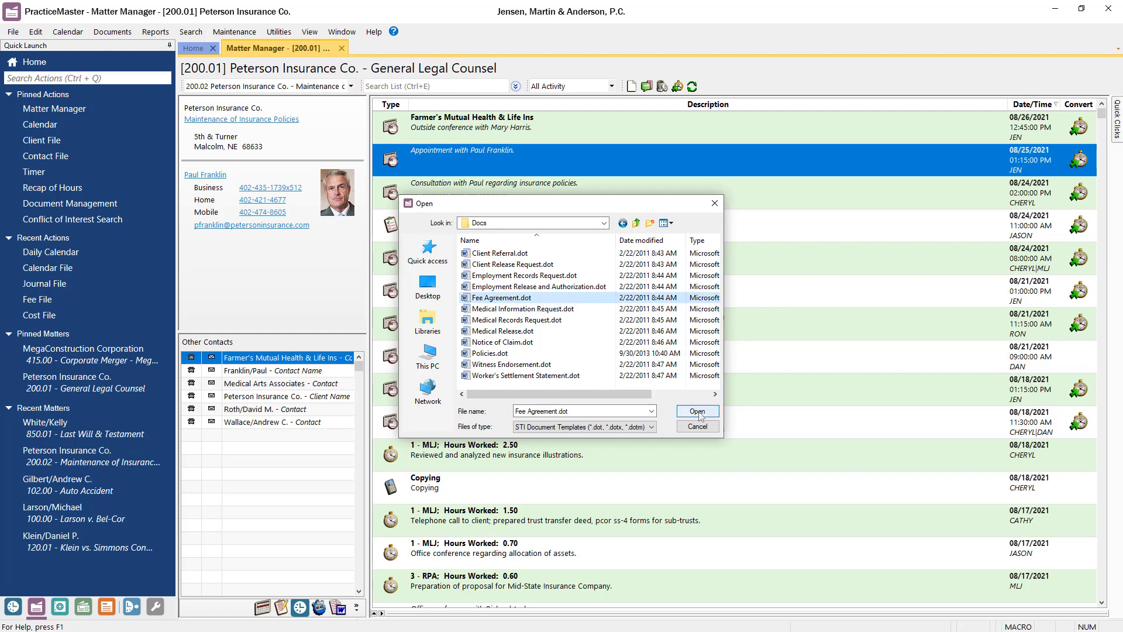
pyautogui.click(696, 410)
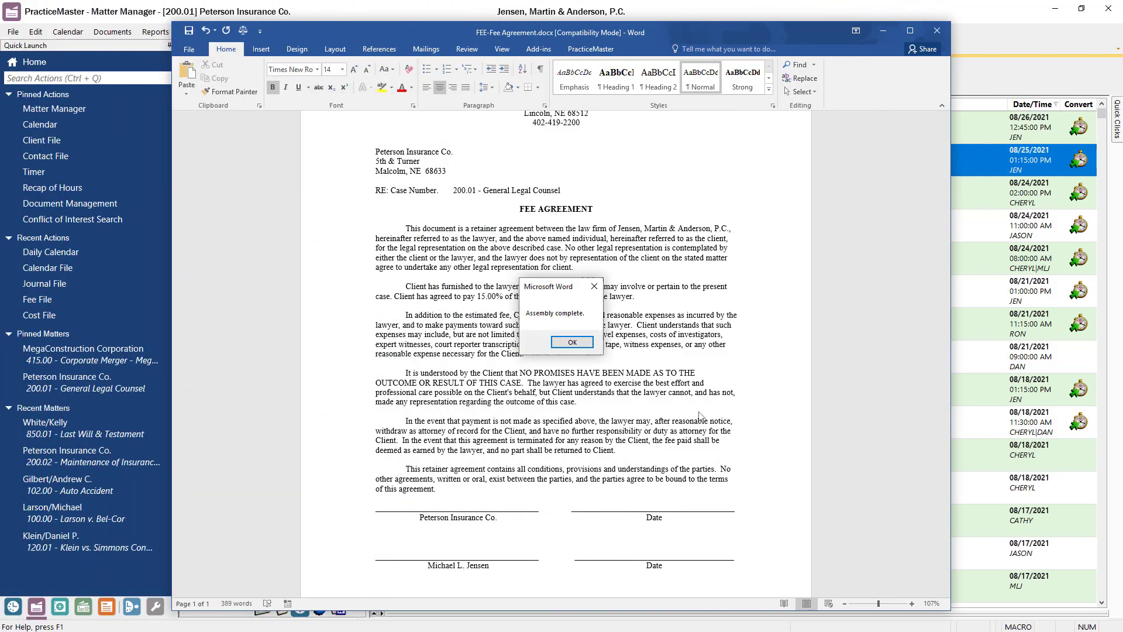
pyautogui.click(572, 341)
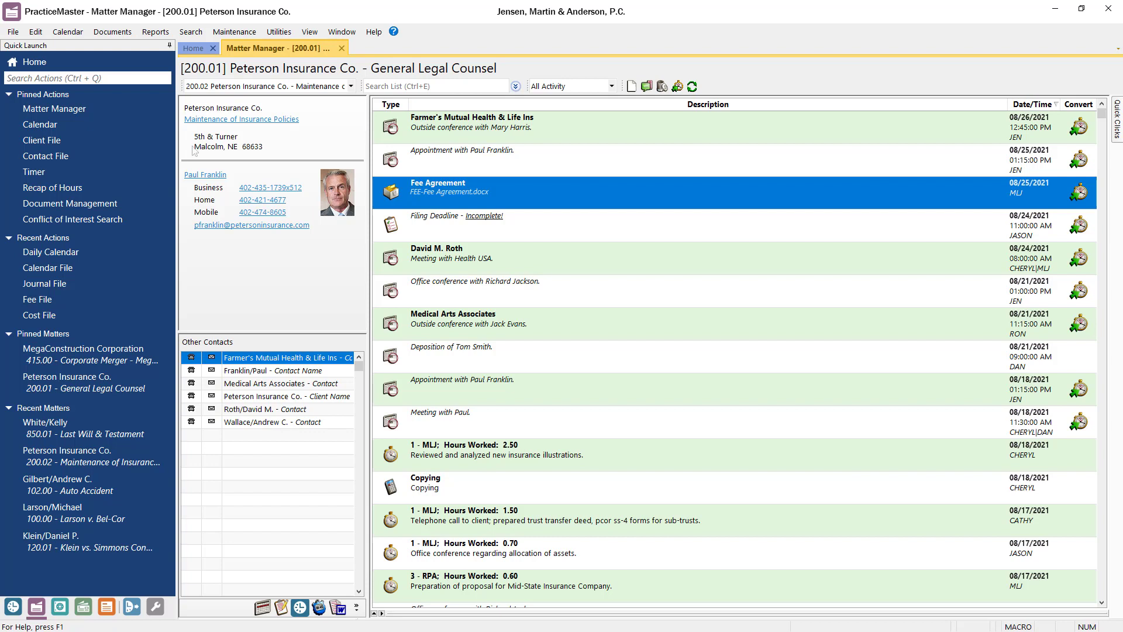
# Save a new 1.50-hour client communication fee record for matter 200.01 and return to Home
pyautogui.click(630, 85)
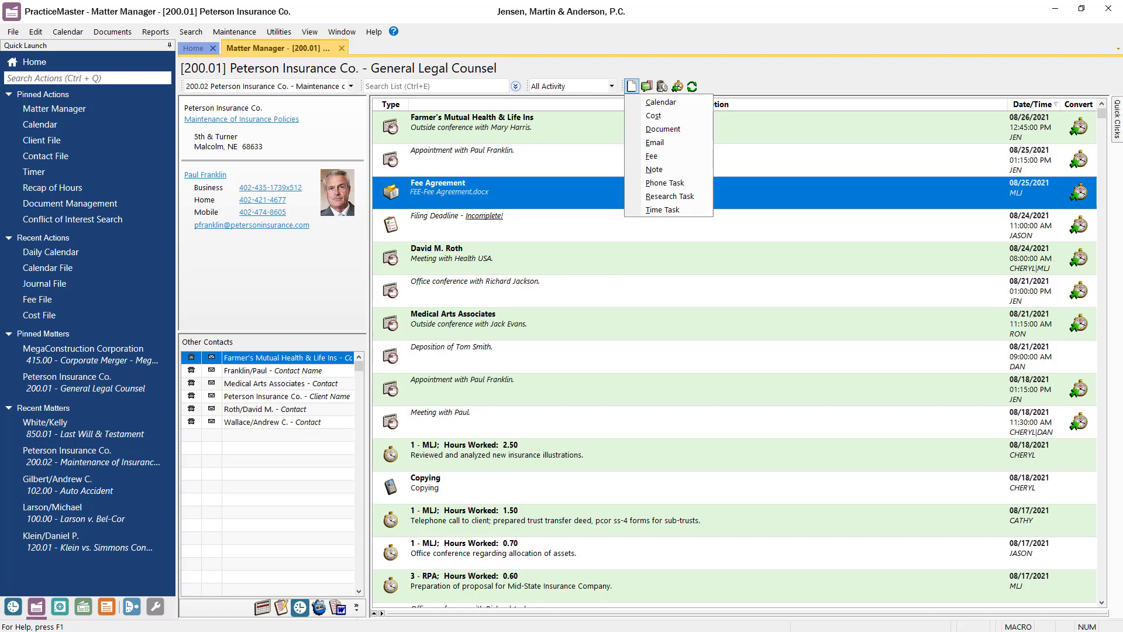
pyautogui.moveTo(658, 139)
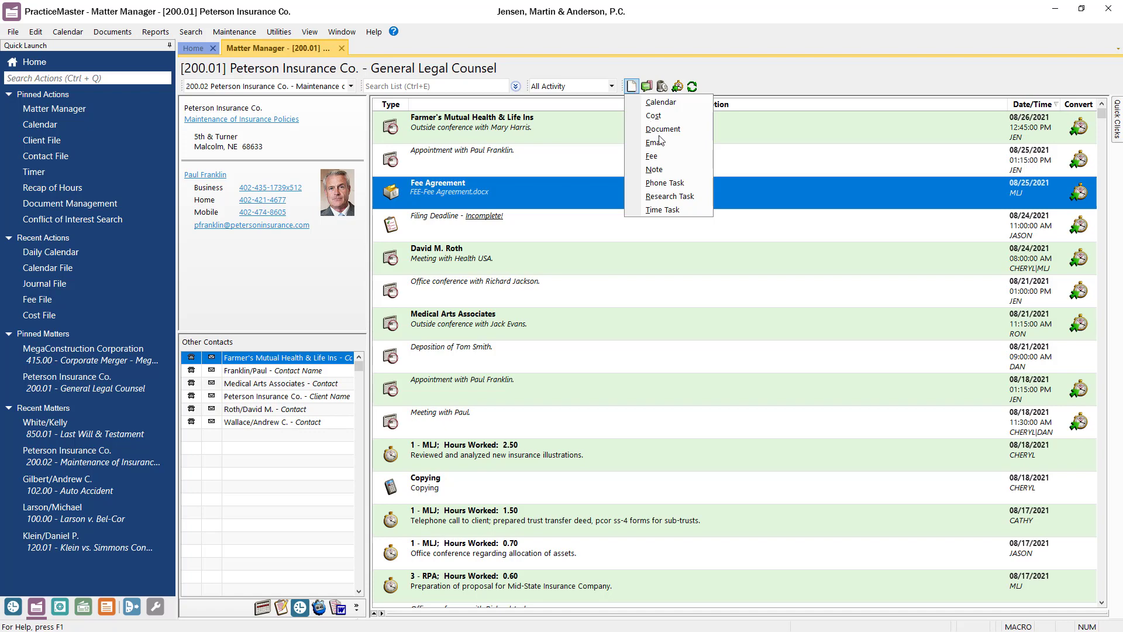
pyautogui.click(651, 155)
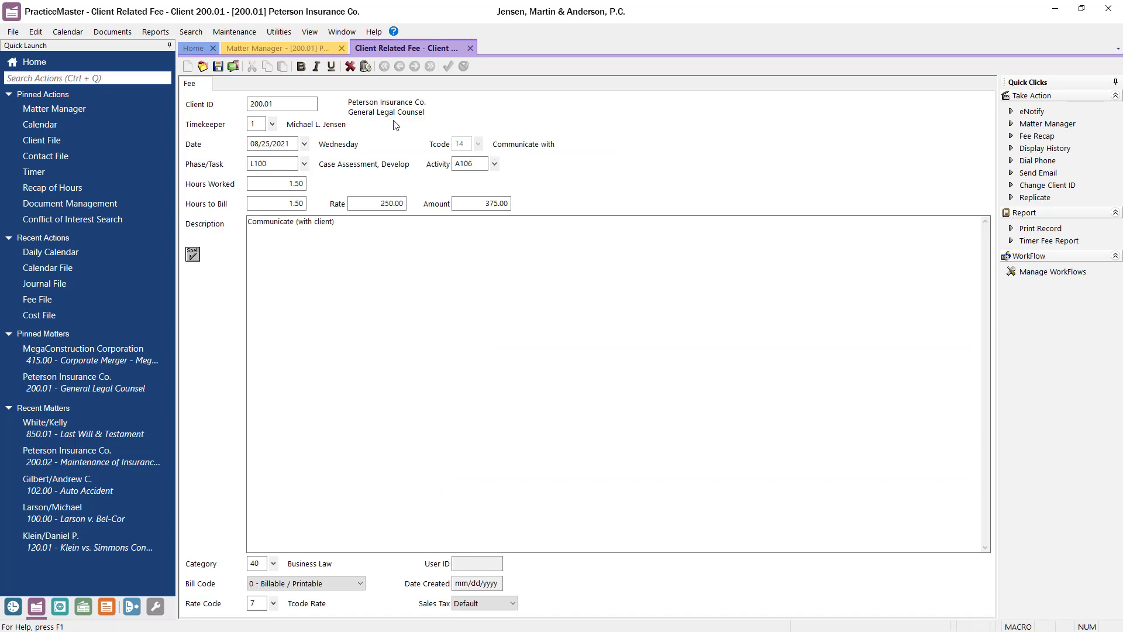
pyautogui.click(471, 48)
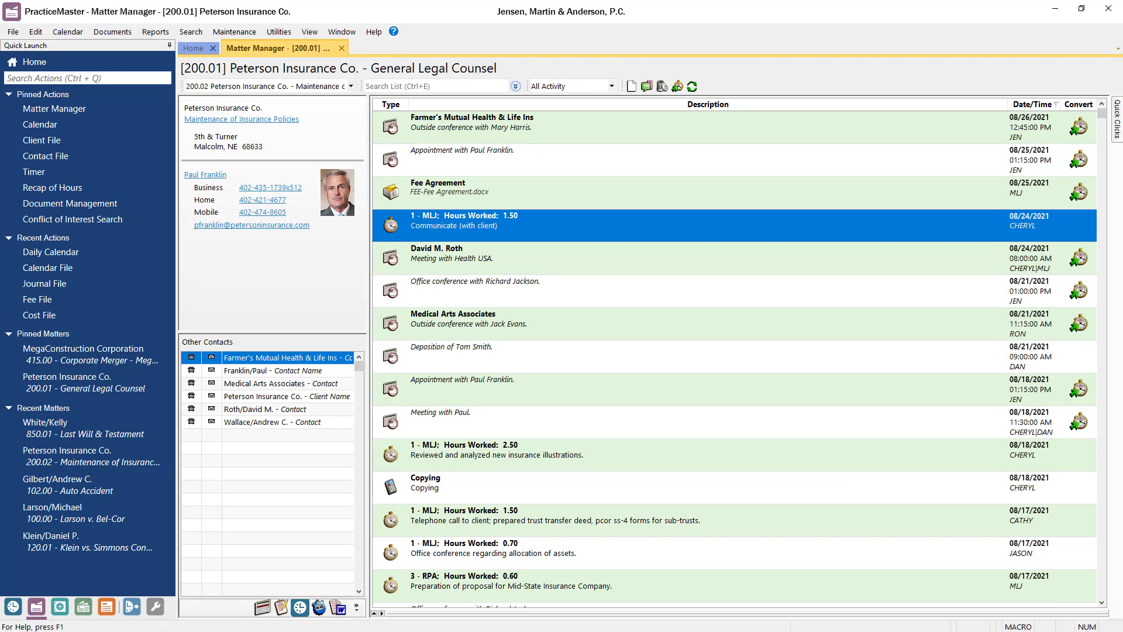
pyautogui.moveTo(557, 75)
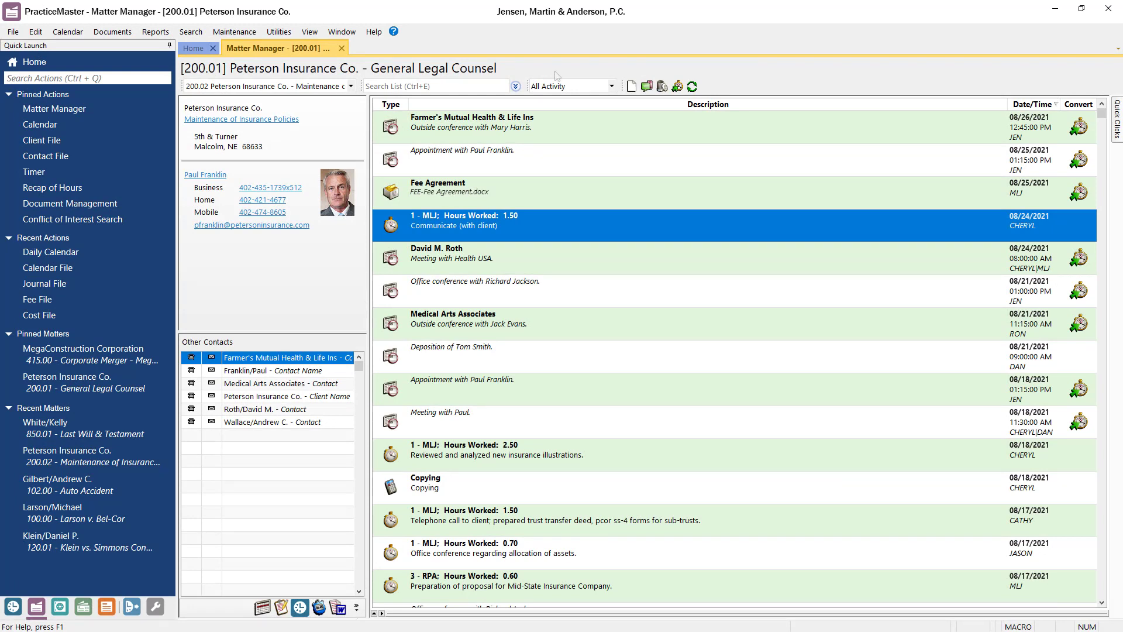
pyautogui.click(194, 48)
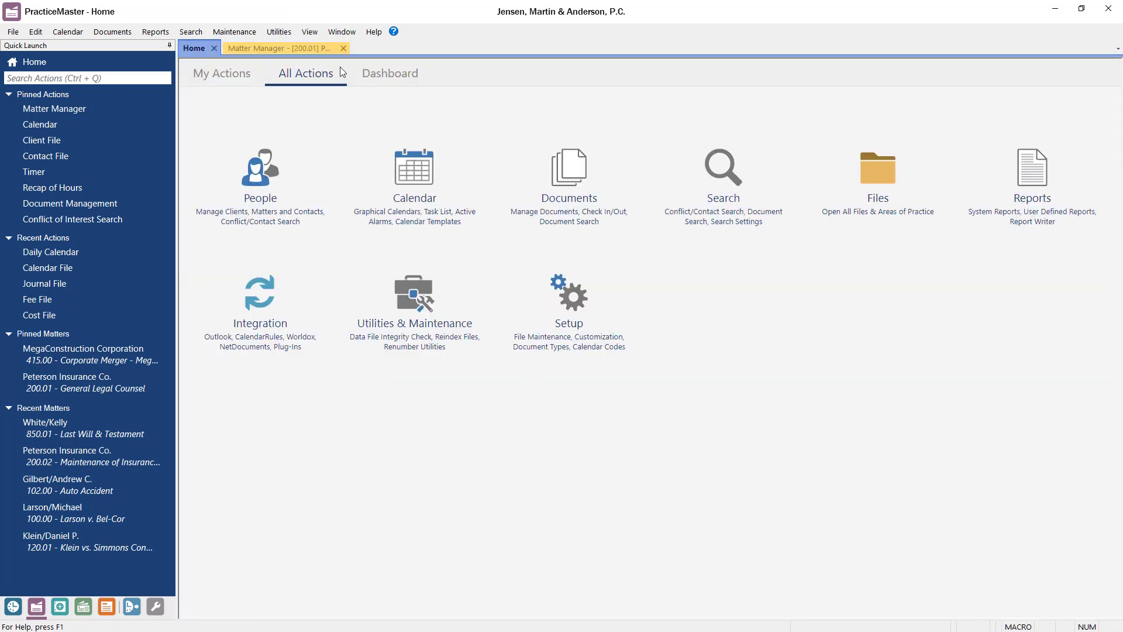
pyautogui.click(389, 73)
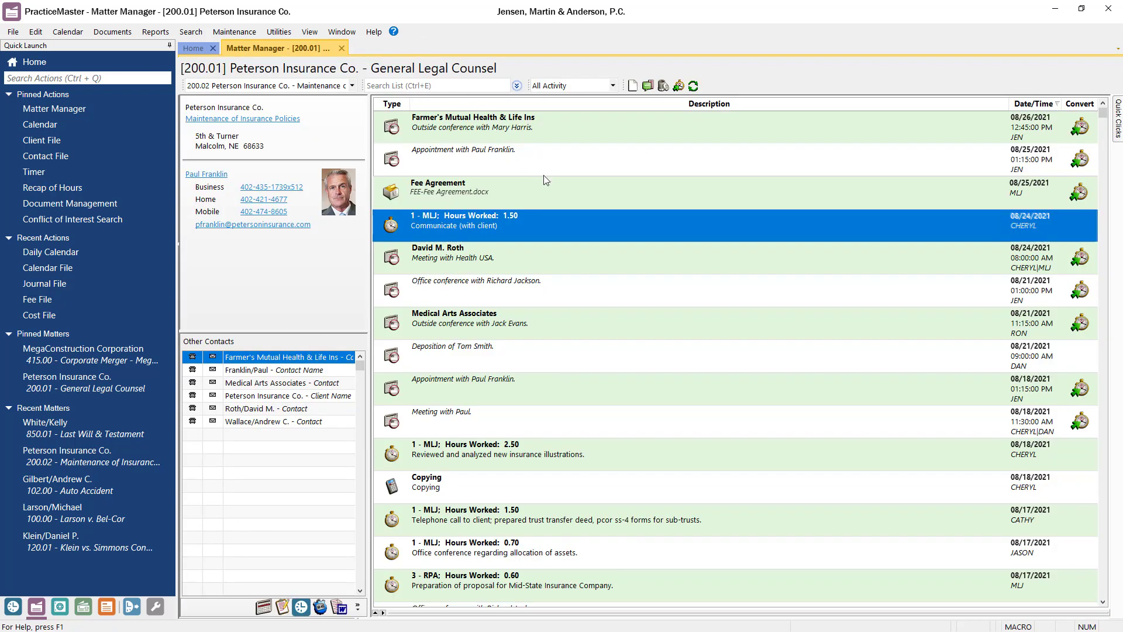
# Start an Outlook e-mail of the Fee Agreement document and show its PracticeMaster options
pyautogui.rightClick(436, 191)
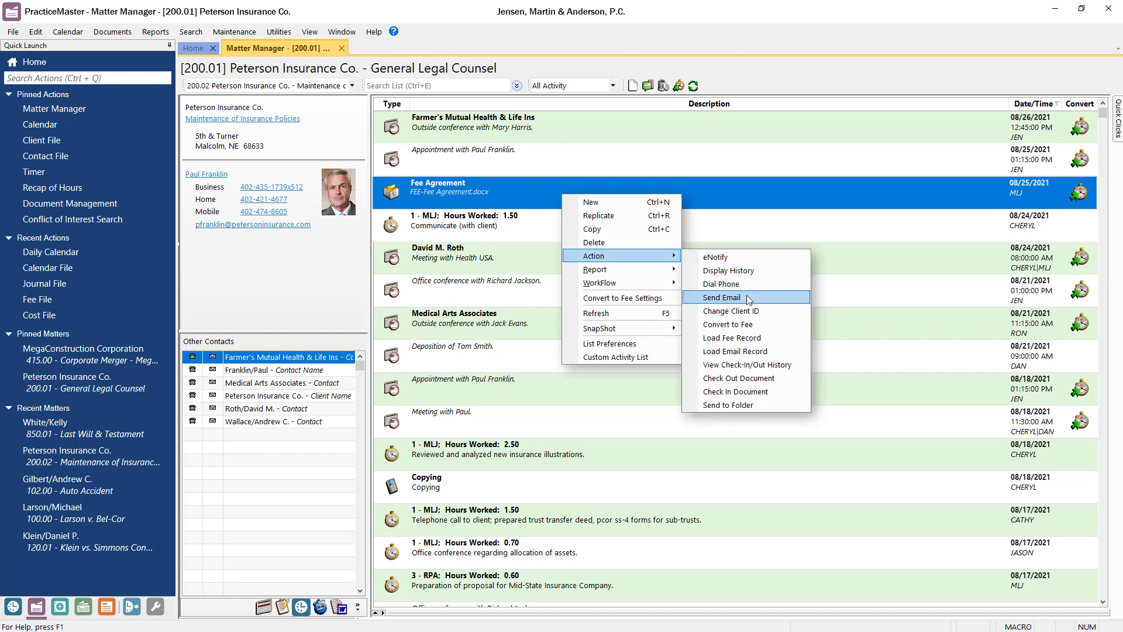
pyautogui.click(722, 297)
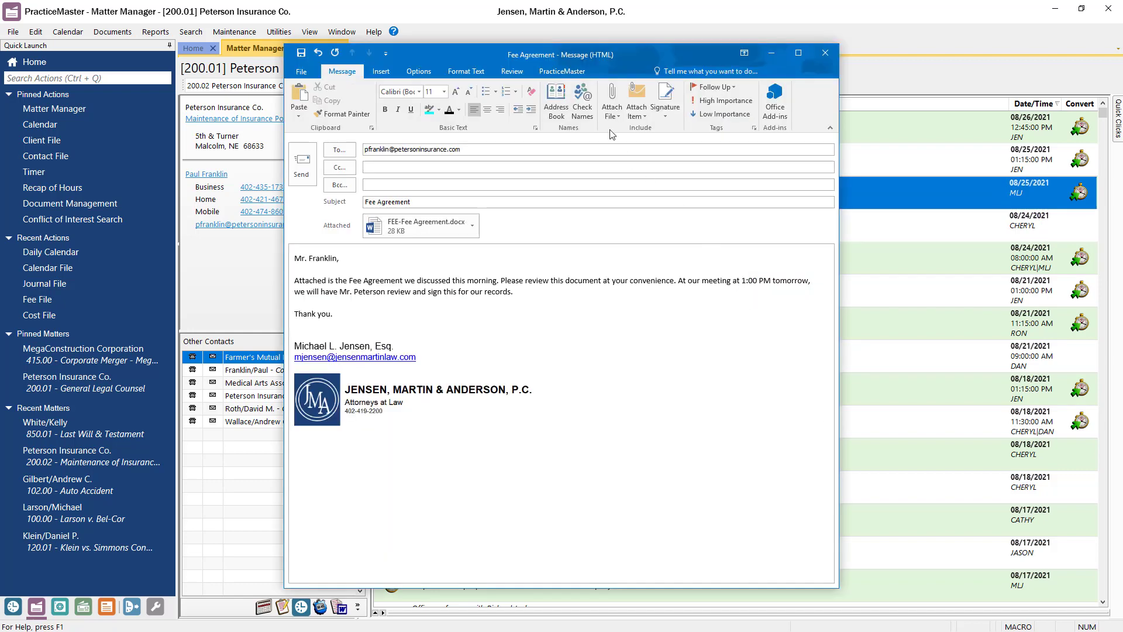
pyautogui.click(561, 71)
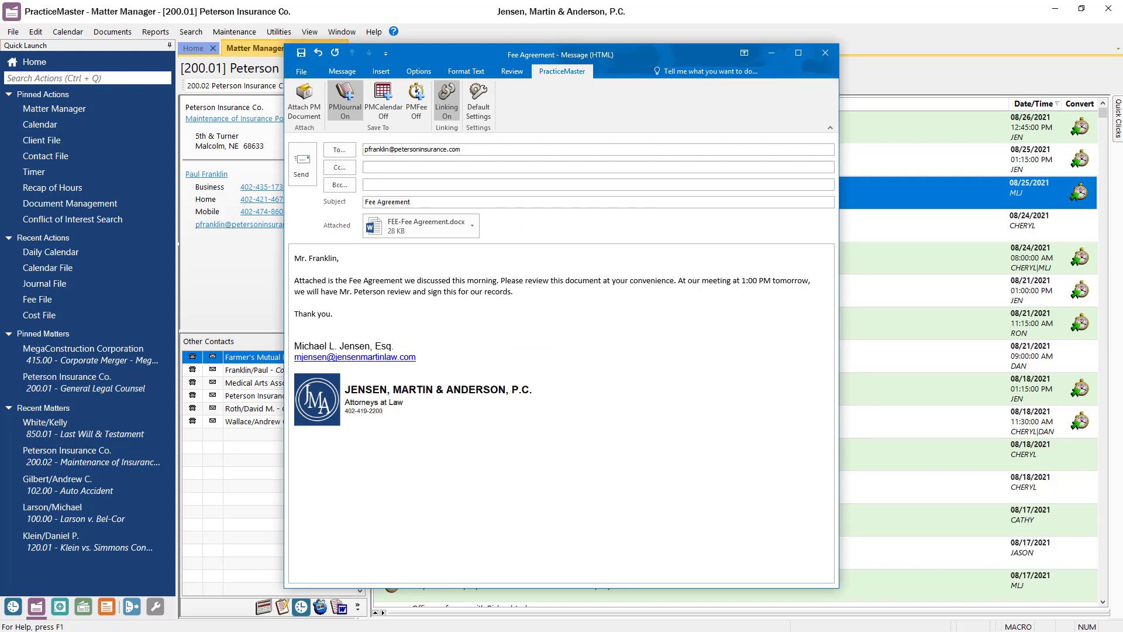
# Turn on PMFee saving for the message and send the e-mail to the Peterson contact
pyautogui.click(416, 100)
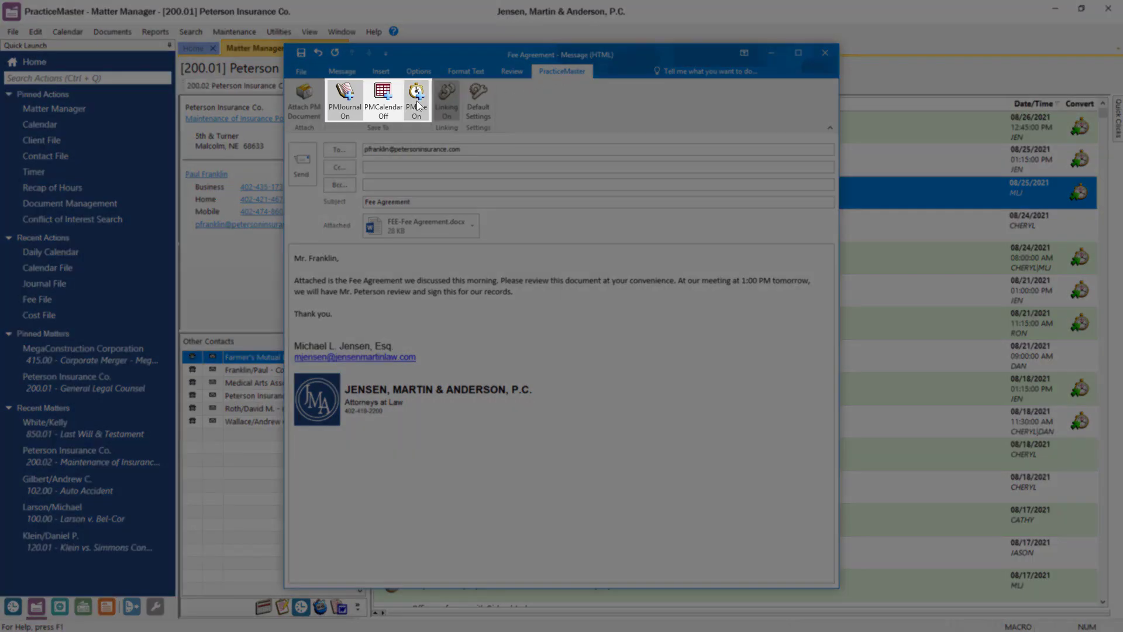
pyautogui.click(417, 101)
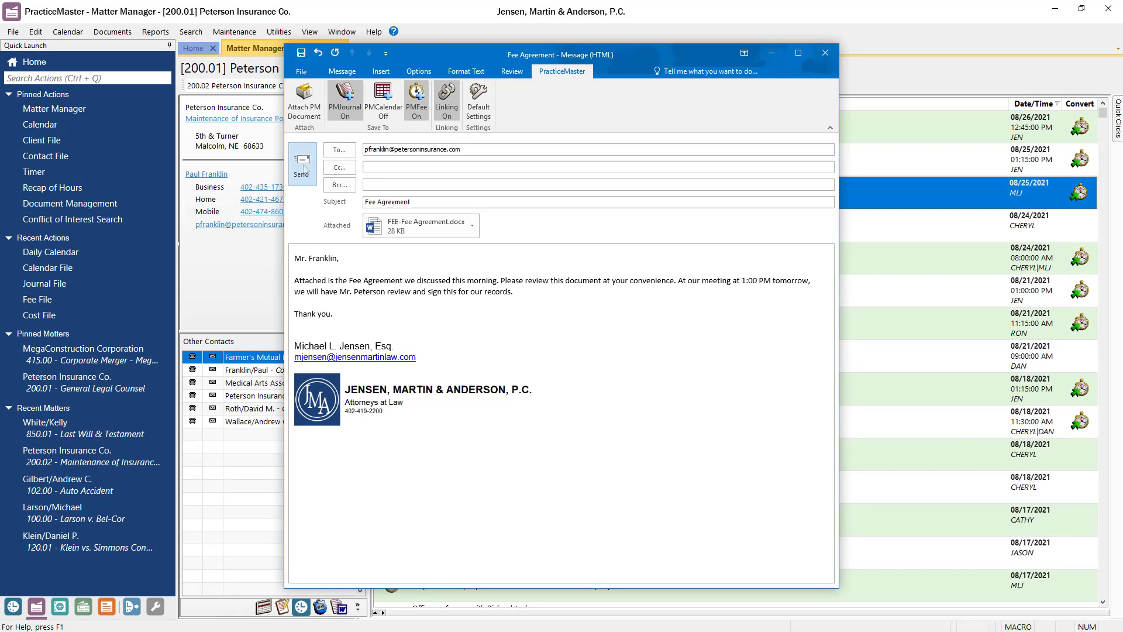
pyautogui.click(302, 165)
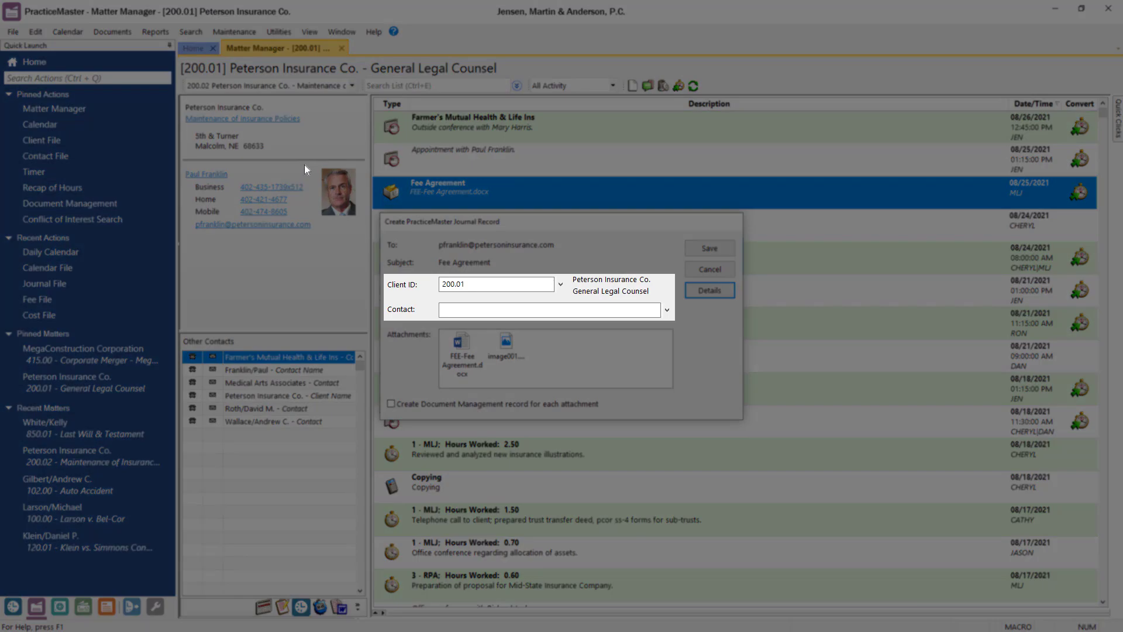
# Save the sent e-mail as a journal record for client 200.01 and create its related fee record
pyautogui.click(708, 247)
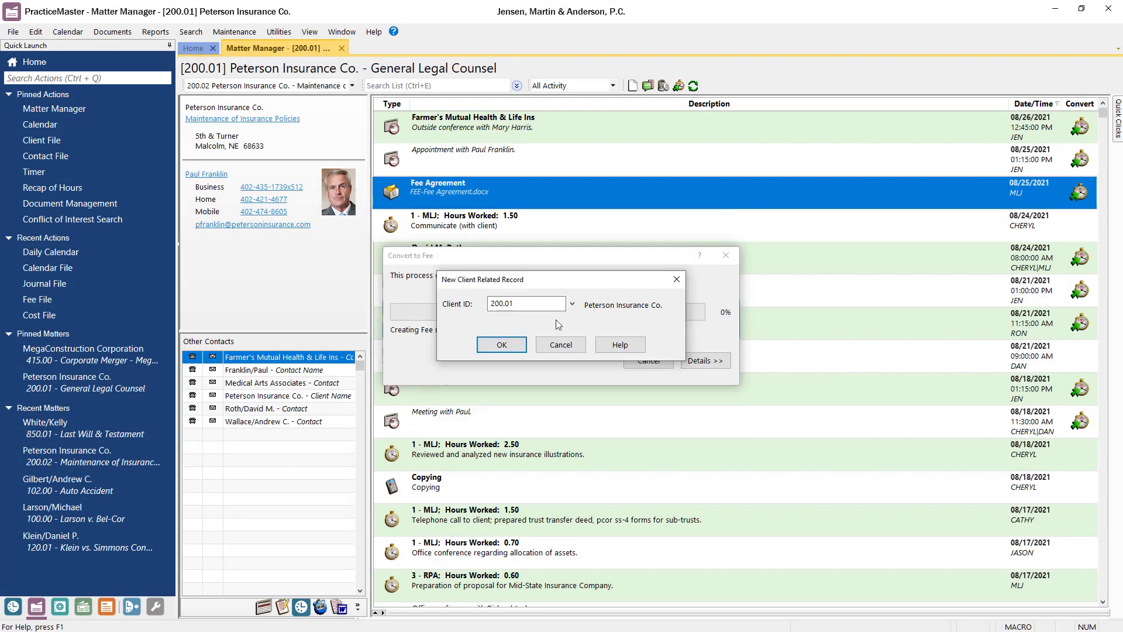
pyautogui.click(501, 344)
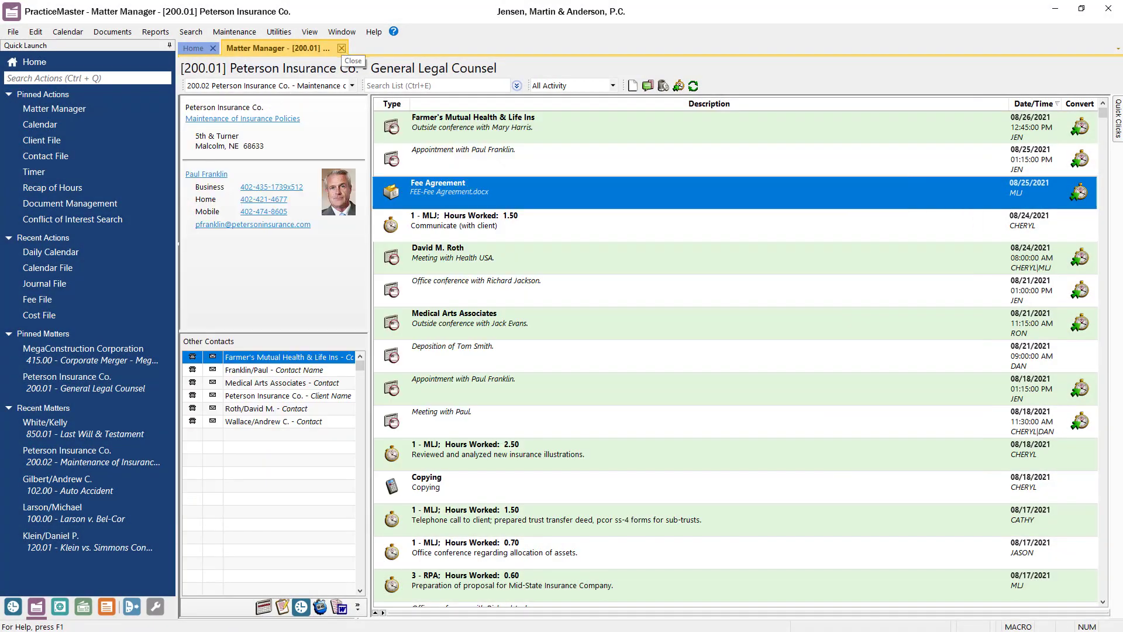
# Close the Peterson matter's activity view and start a new Conflict of Interest Search
pyautogui.click(341, 48)
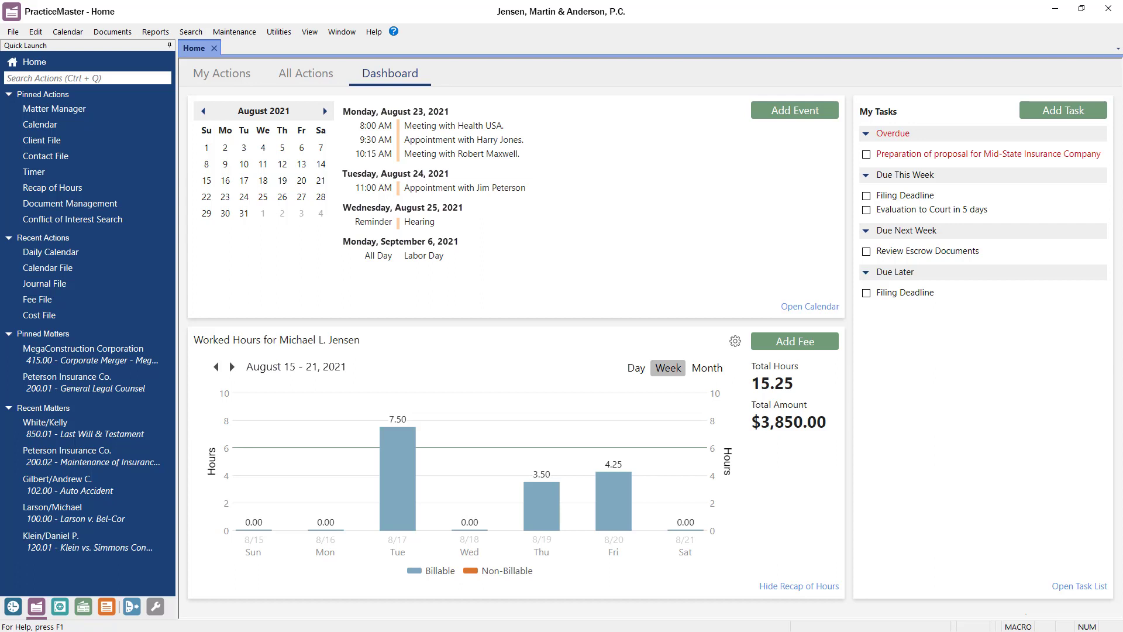
pyautogui.moveTo(103, 218)
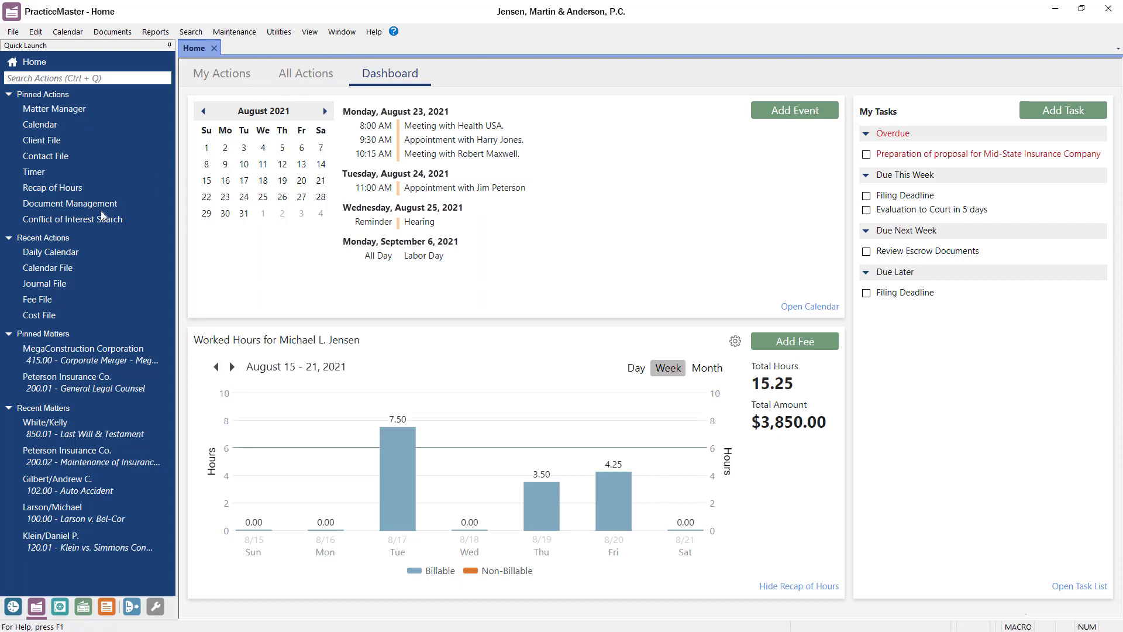
pyautogui.click(72, 220)
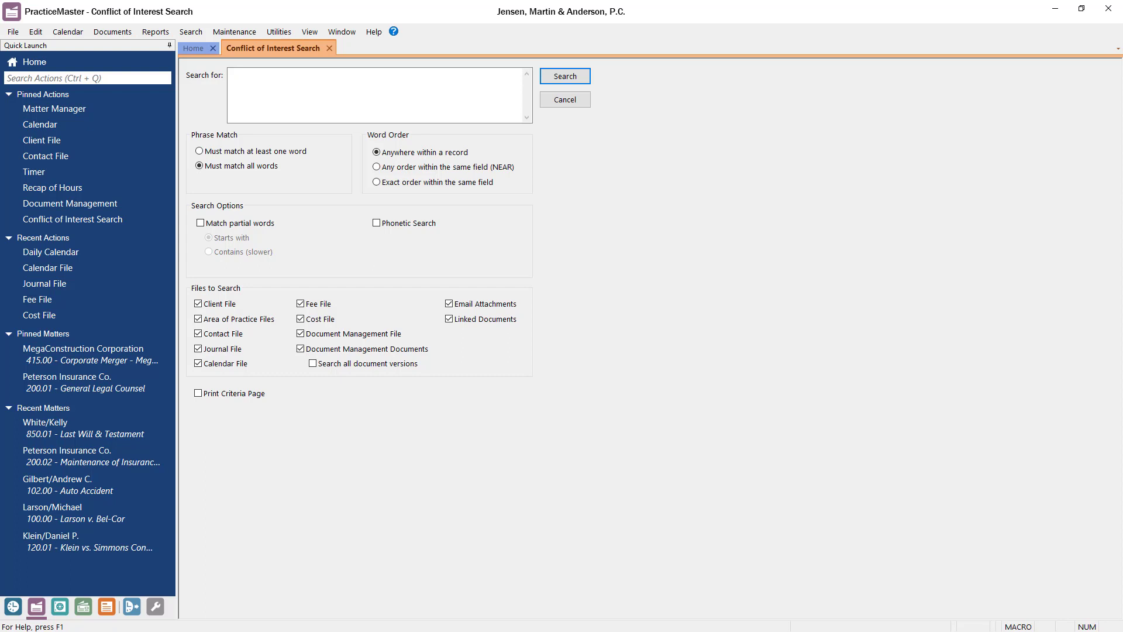
# Search conflicts for PETERSON and open the 06/15/2021 Fee Agreement email journal record from the report
pyautogui.write('PETERSON')
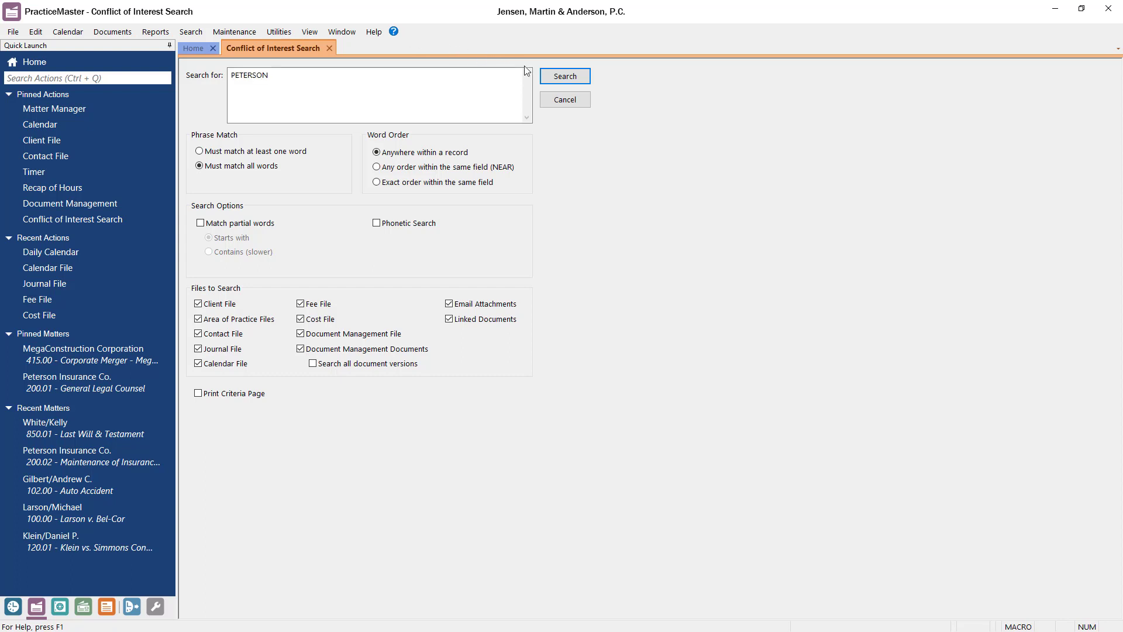
pyautogui.click(563, 76)
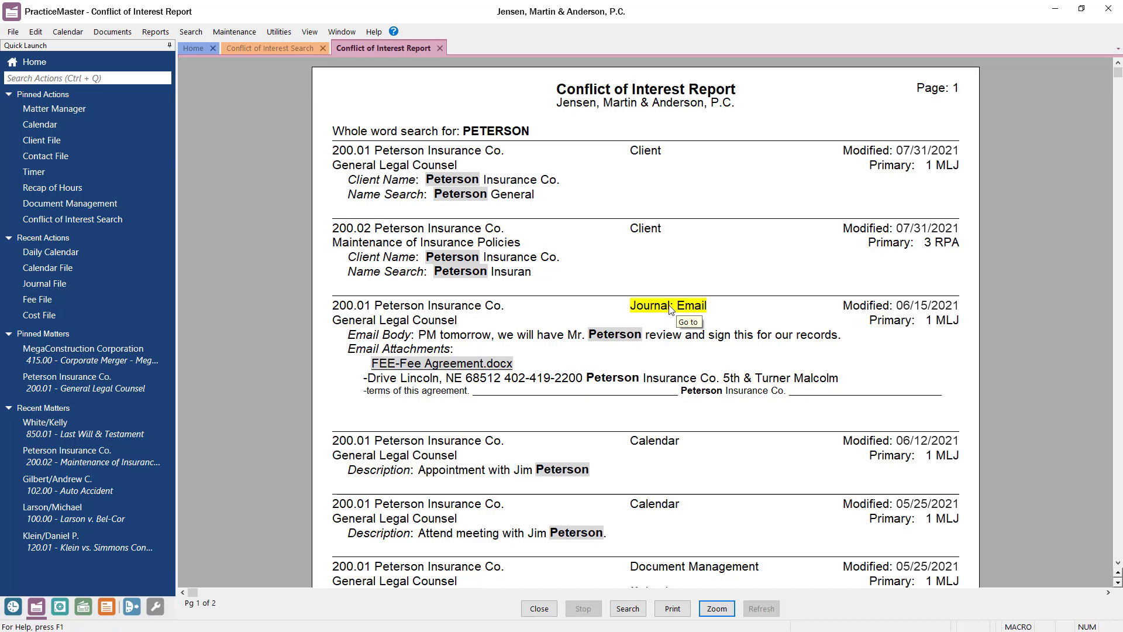
pyautogui.click(688, 322)
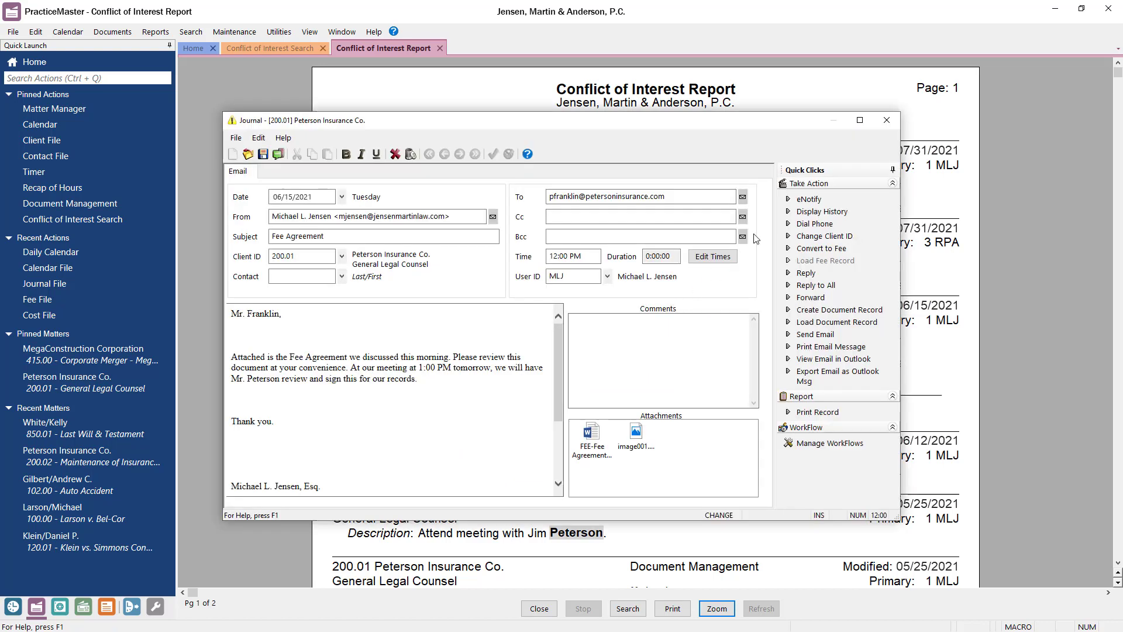